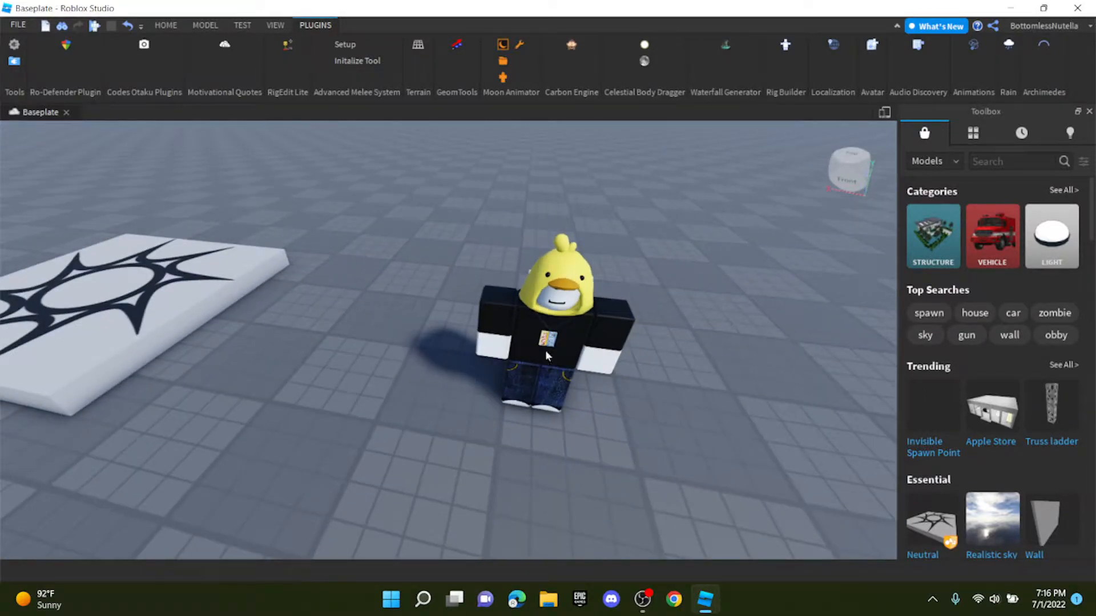
mouse_move(912, 256)
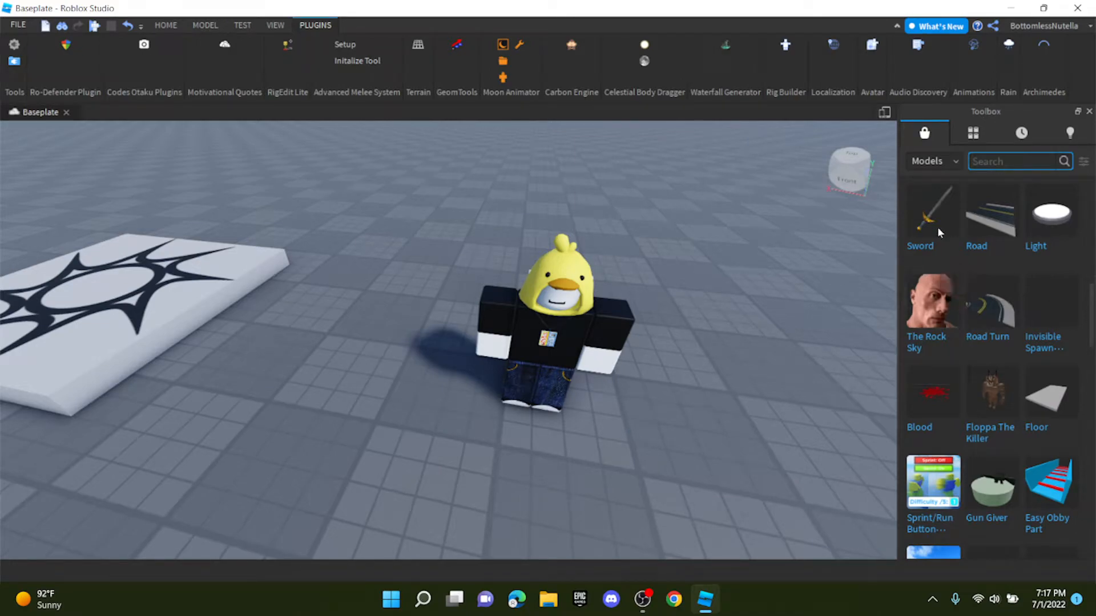
- Scroll down through the free model thumbnails in the Toolbox Models library
scroll("down", 3)
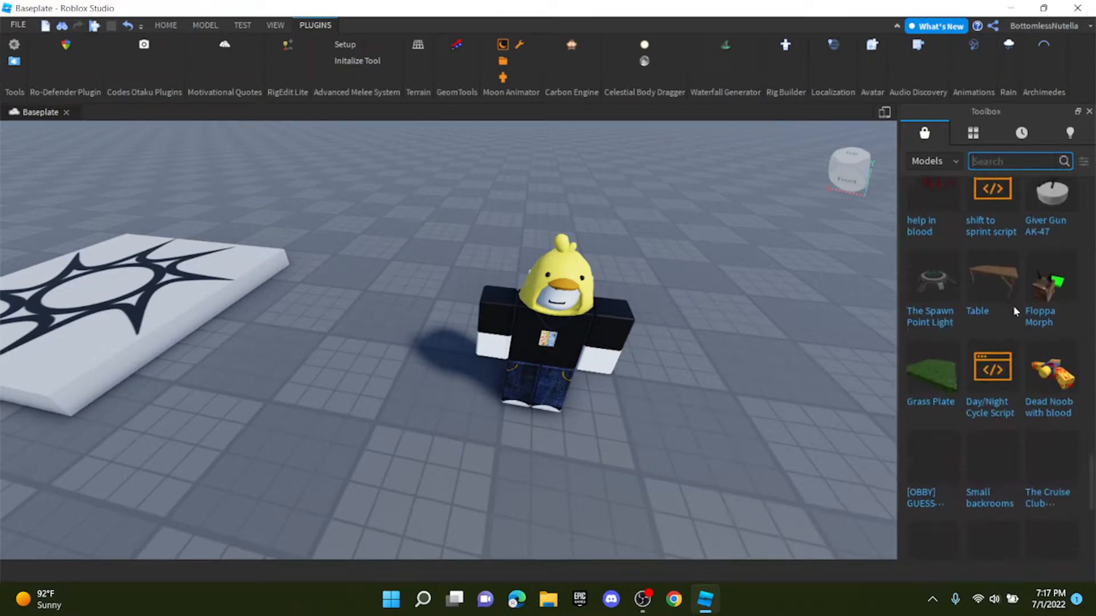
scroll("down", 3)
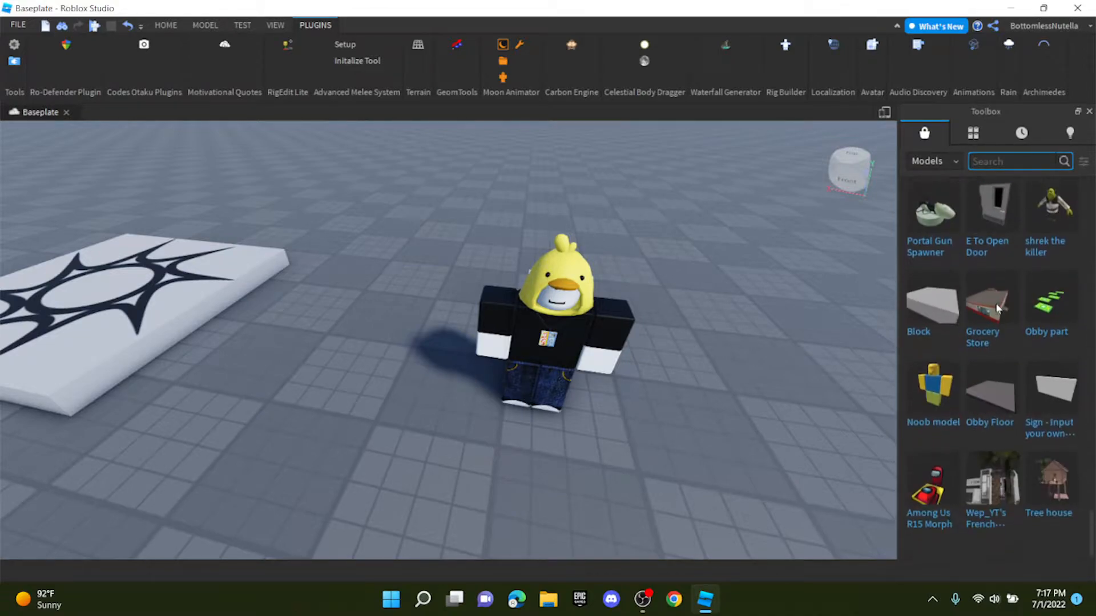
scroll("down", 3)
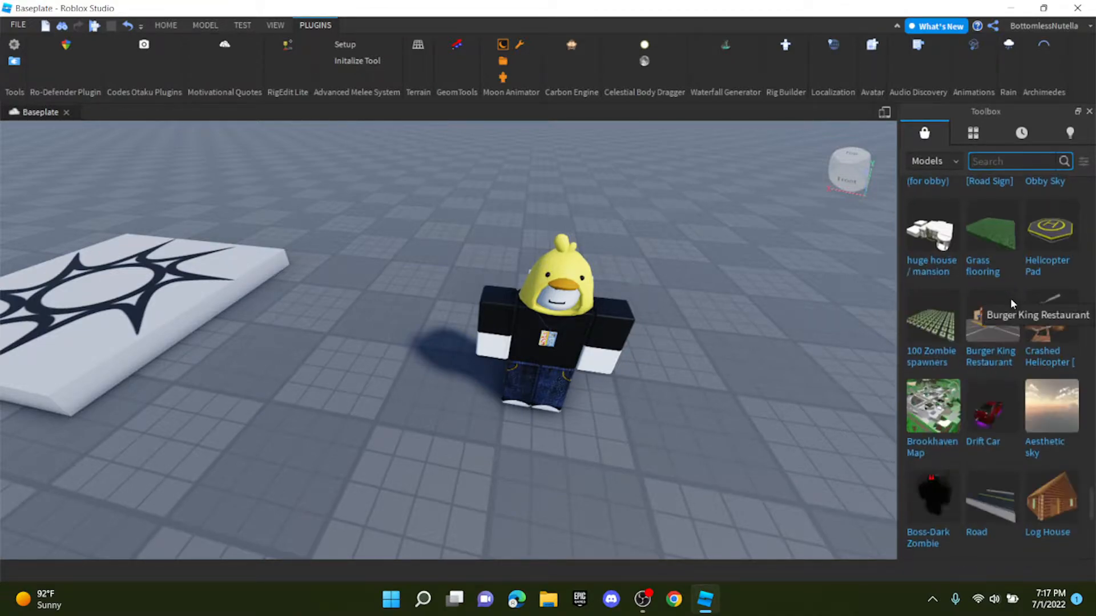
scroll("down", 3)
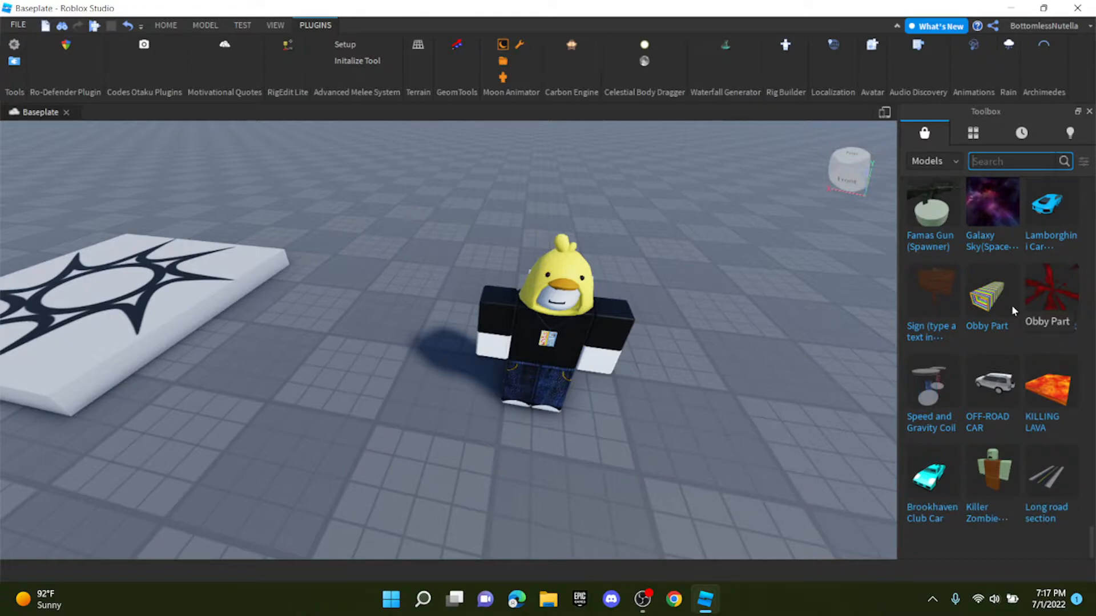
- Search the Toolbox for 'gun' and scroll through the resulting gun models
type("g")
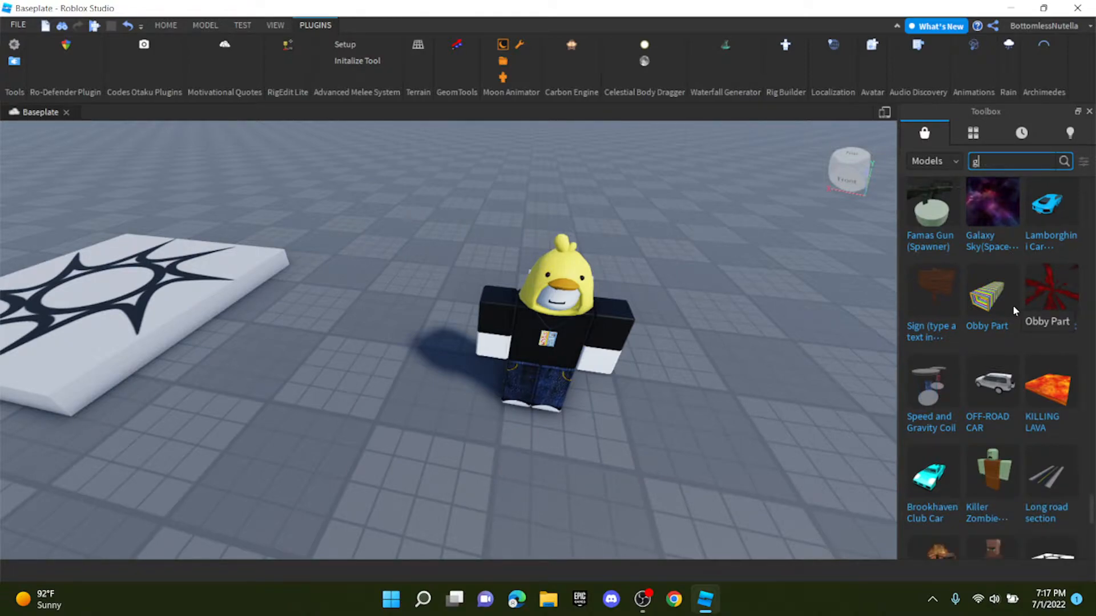
type("un")
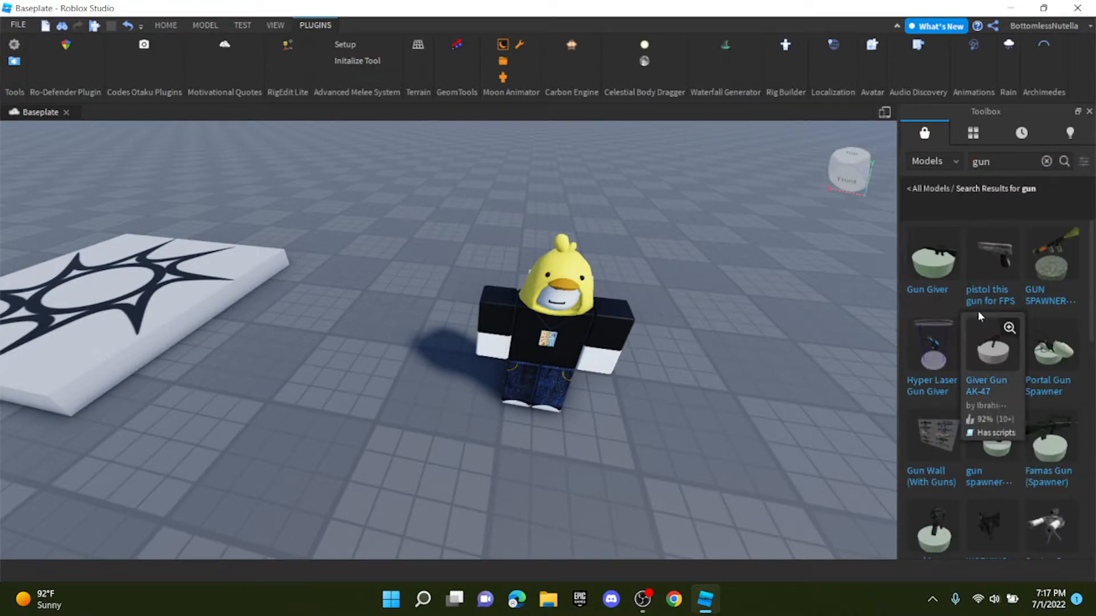
scroll("down", 3)
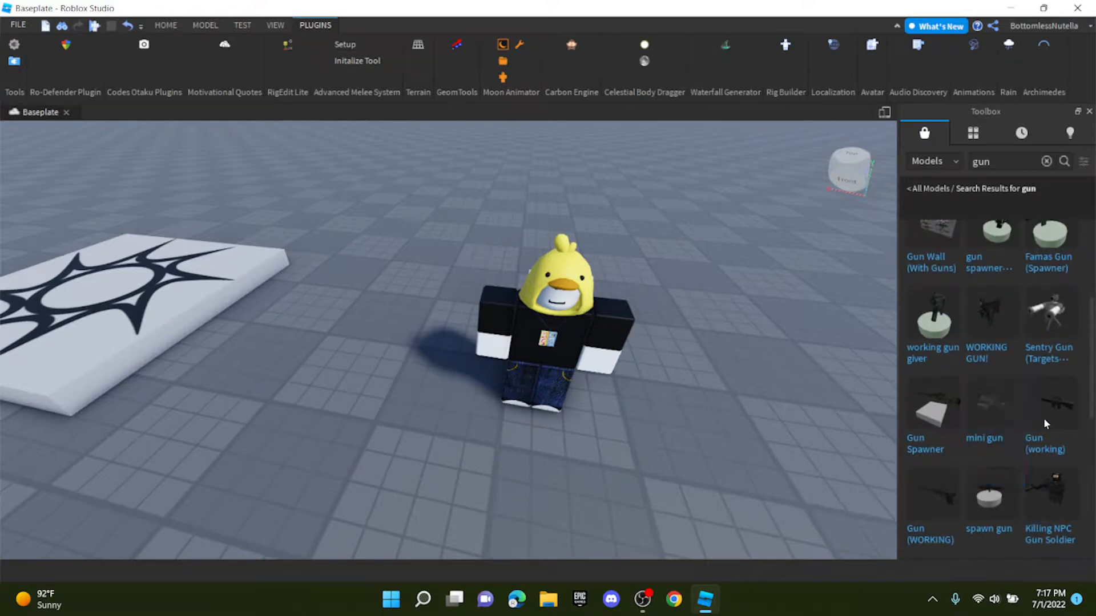
scroll("down", 3)
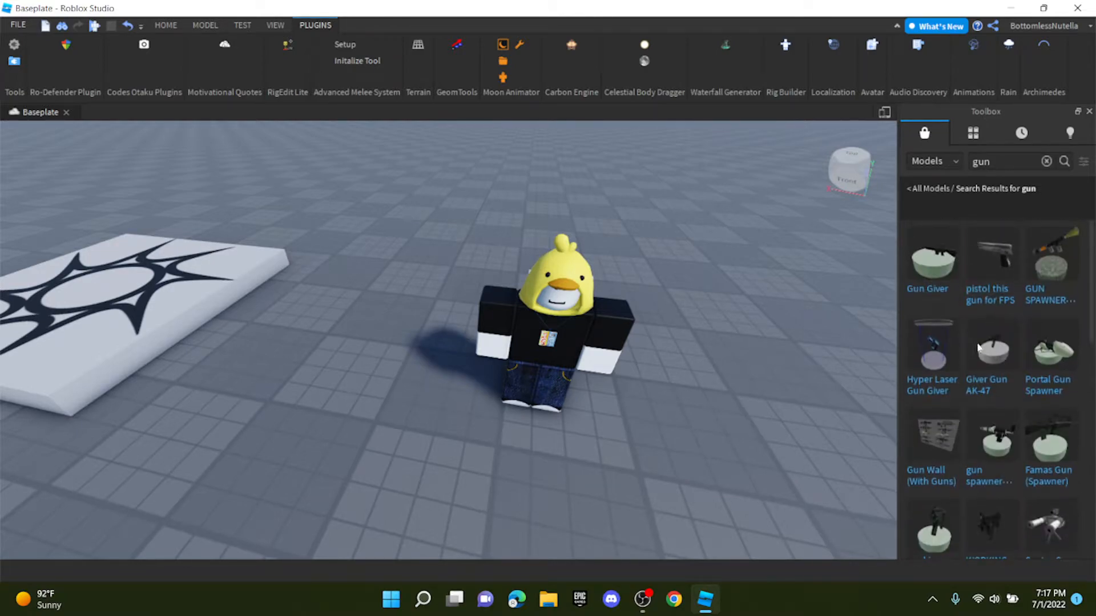
scroll("down", 3)
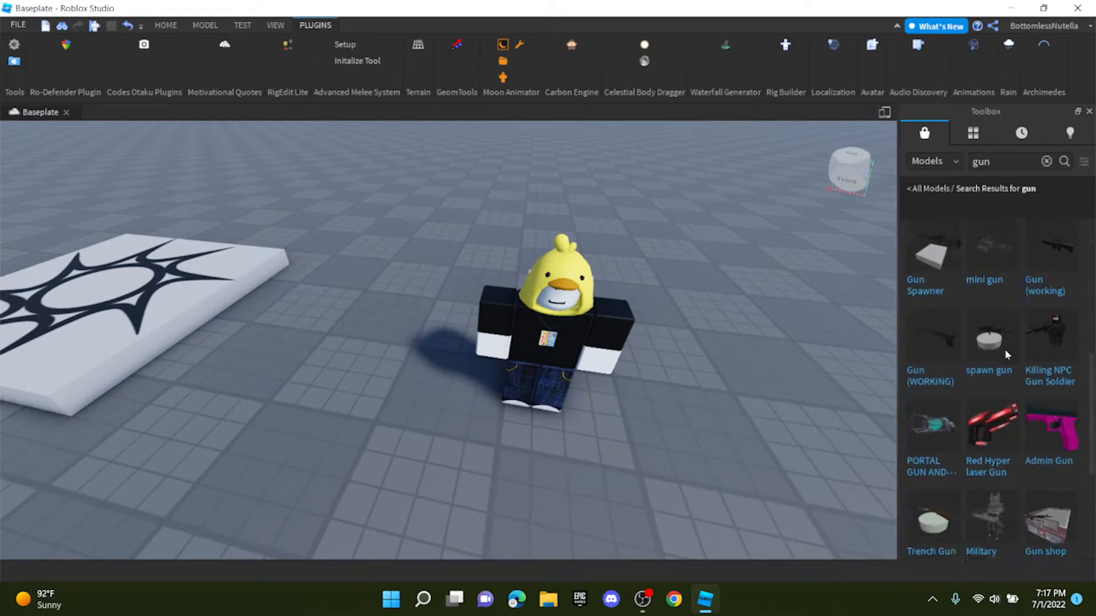
scroll("down", 3)
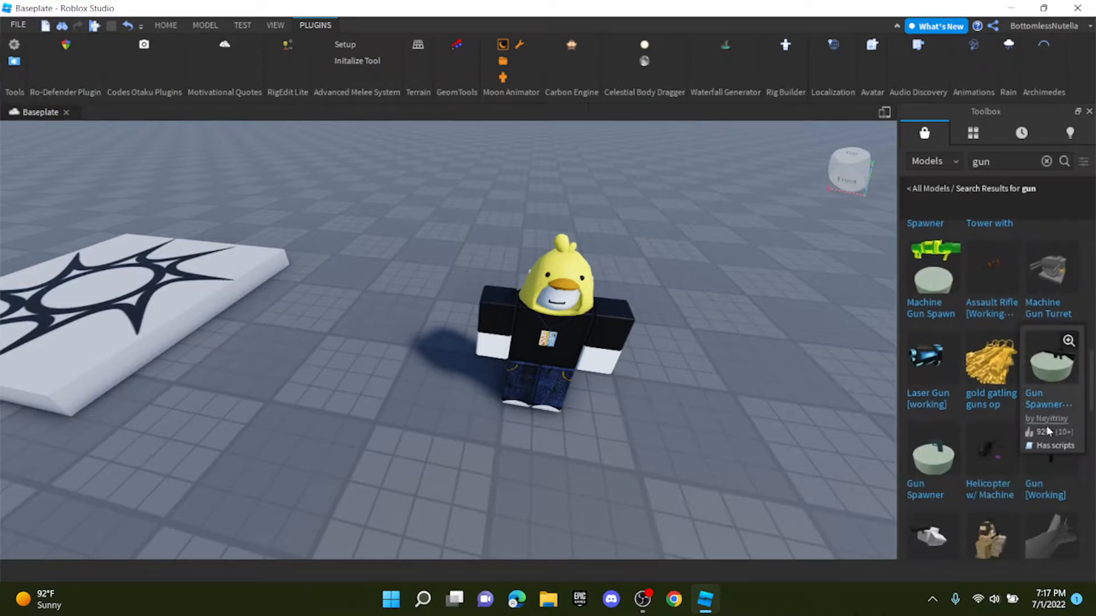
scroll("down", 3)
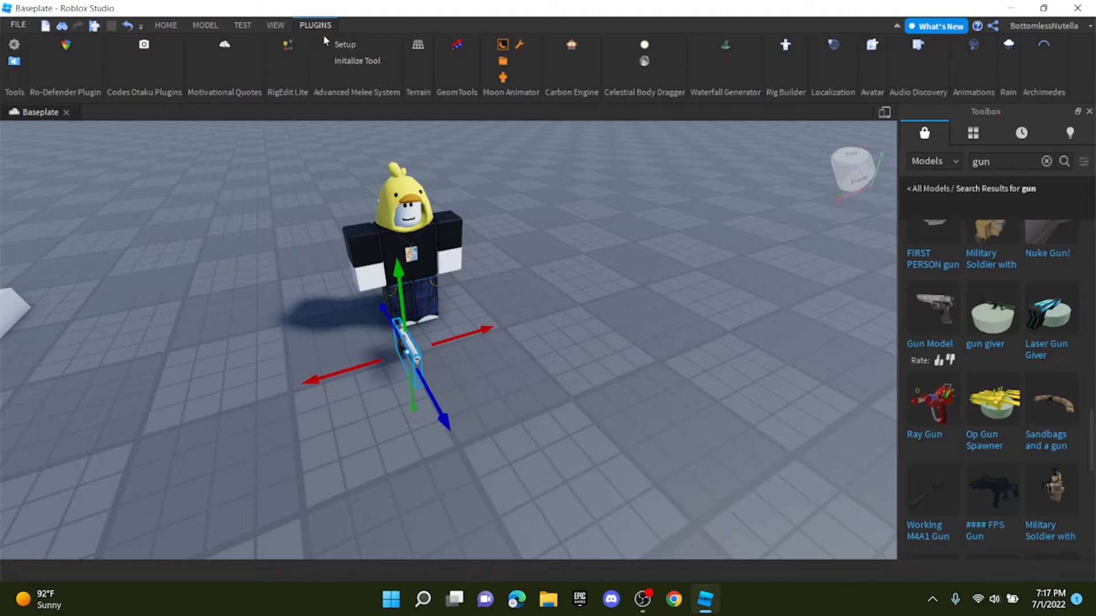
- Show the Properties and Explorer panels to reveal the inserted gun MeshPart
left_click(275, 26)
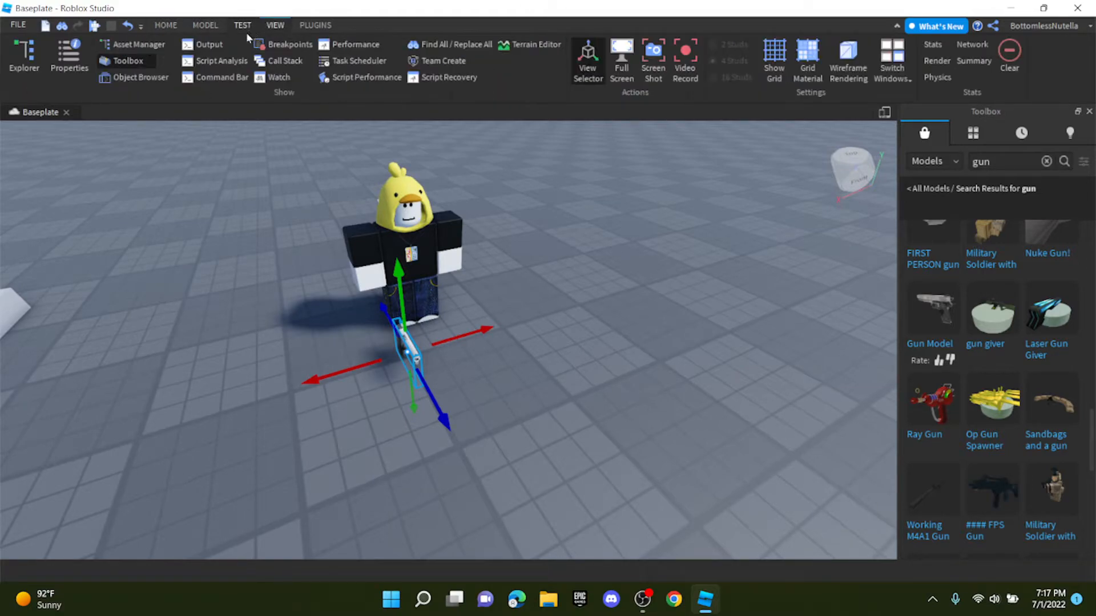
left_click(70, 54)
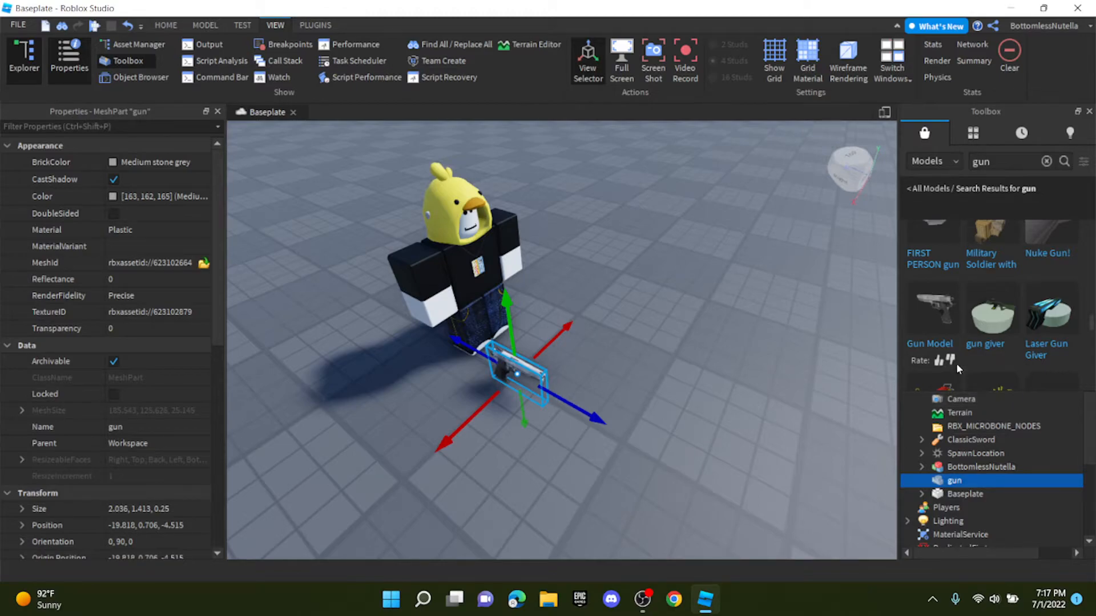
scroll("down", 3)
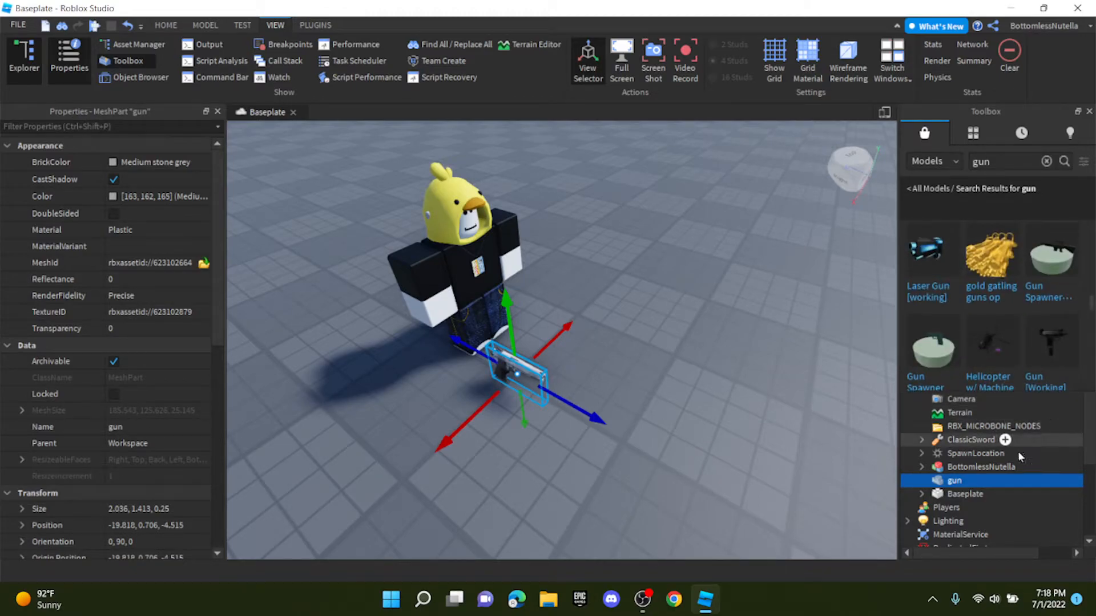
mouse_move(957, 399)
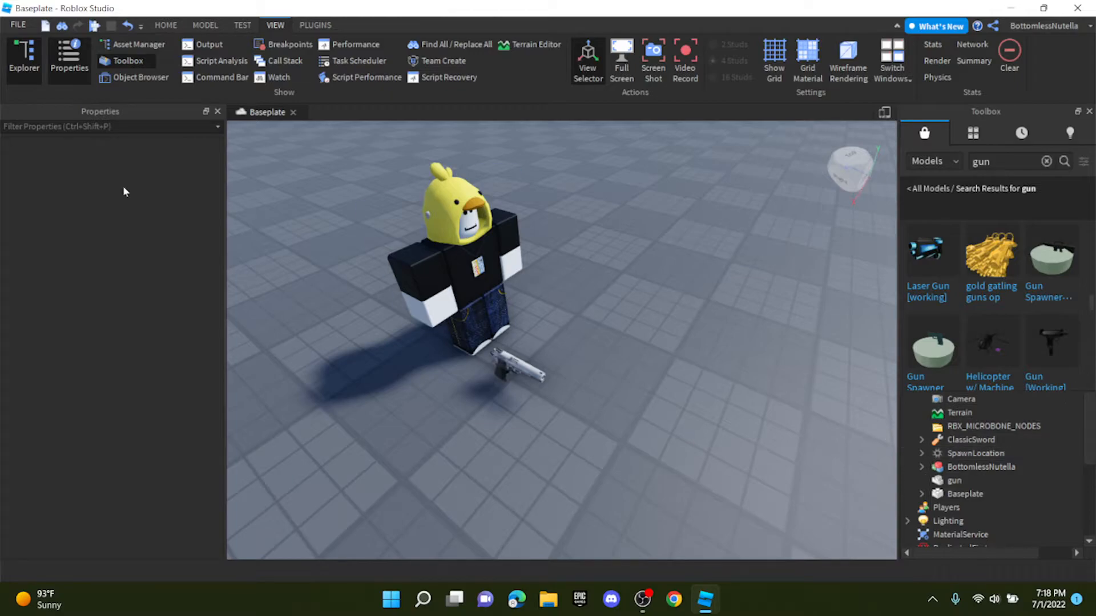
- Select the pistol and switch to the Rotate tool
left_click(954, 480)
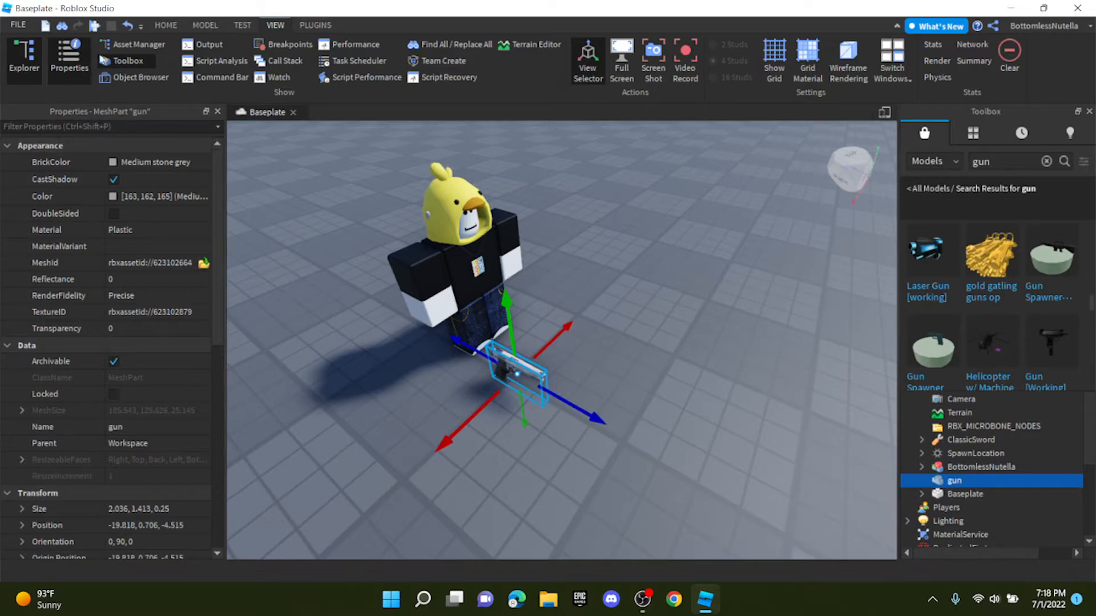
left_click(165, 25)
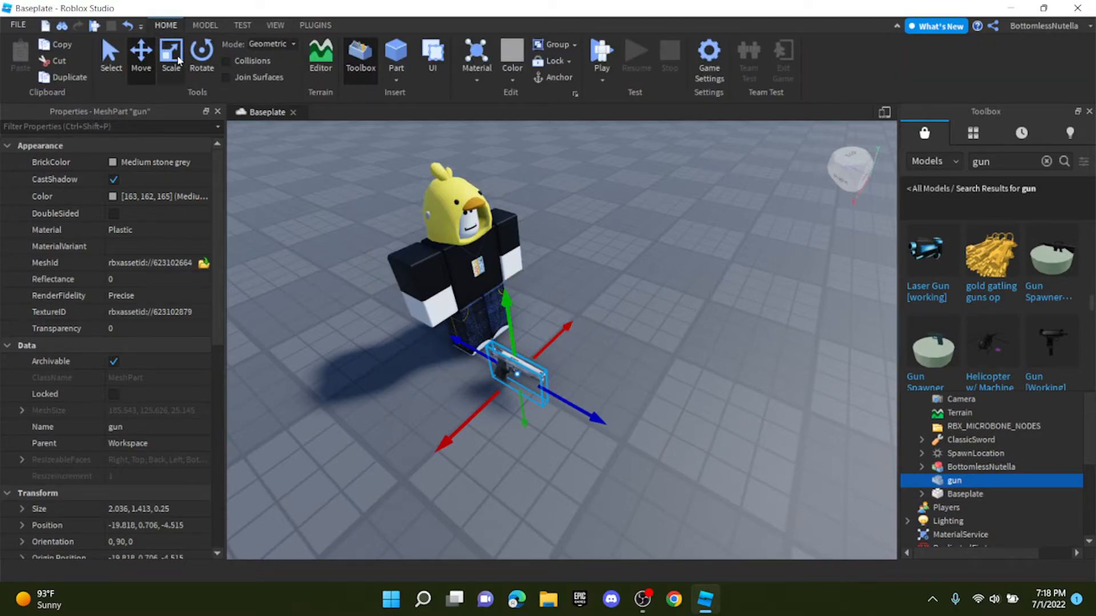
left_click(201, 54)
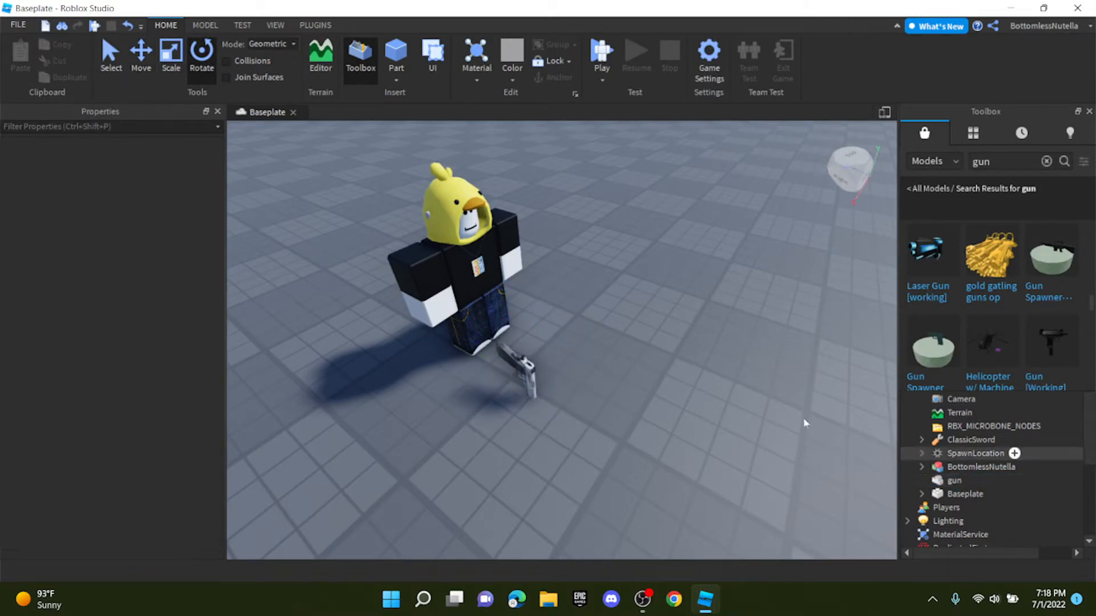
- Move the upright pistol to the avatar's right side and expand the character in Explorer
left_click(954, 481)
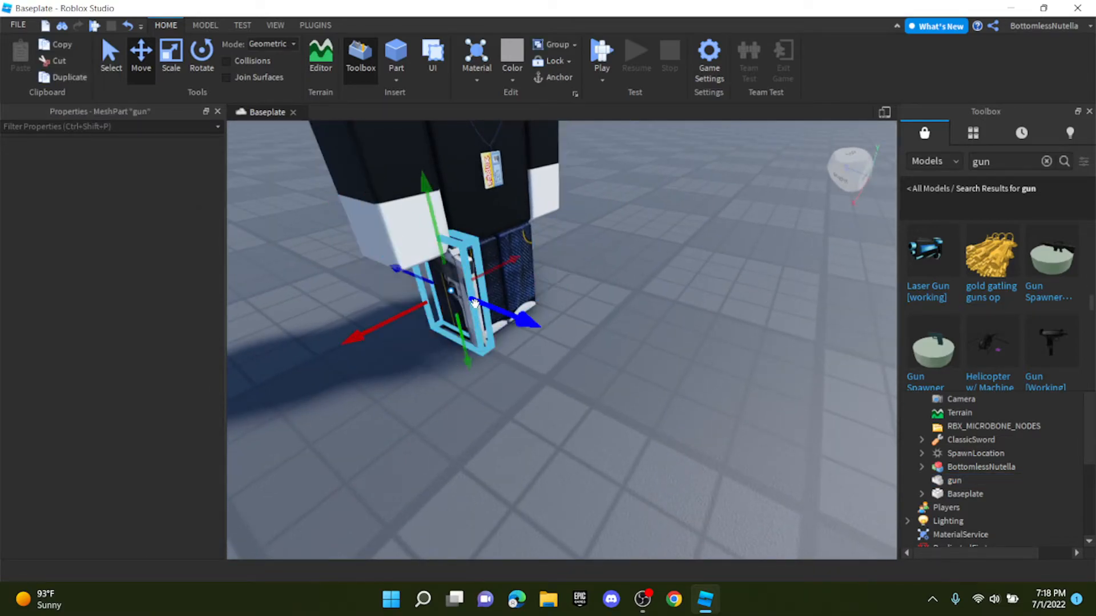
left_click(954, 480)
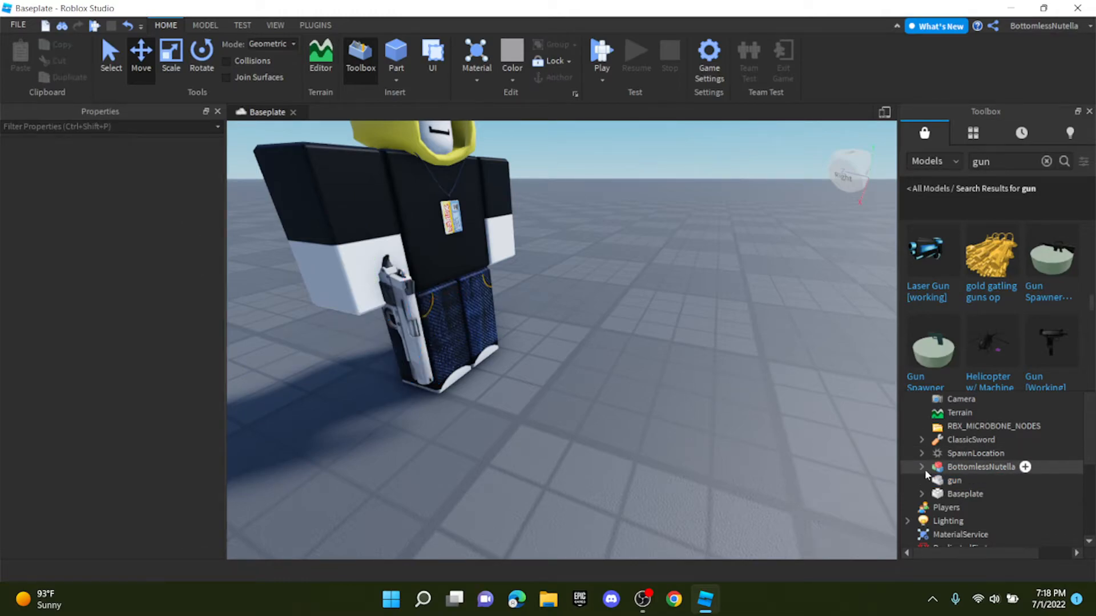
left_click(315, 24)
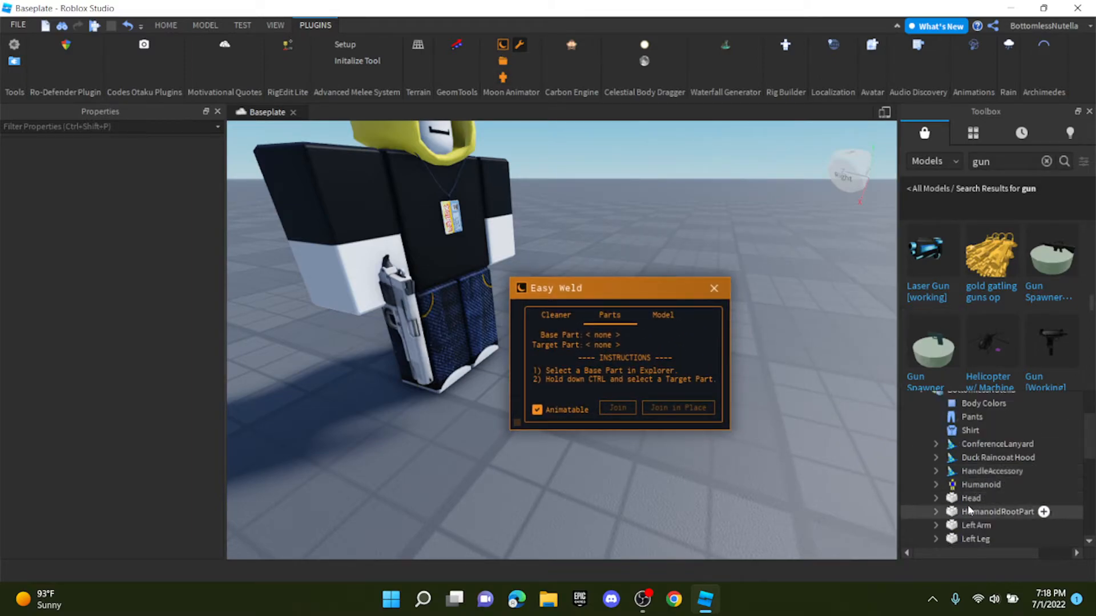
- Easy Weld the gun to the Right Arm with Join in Place, then launch Moon Animator
left_click(950, 516)
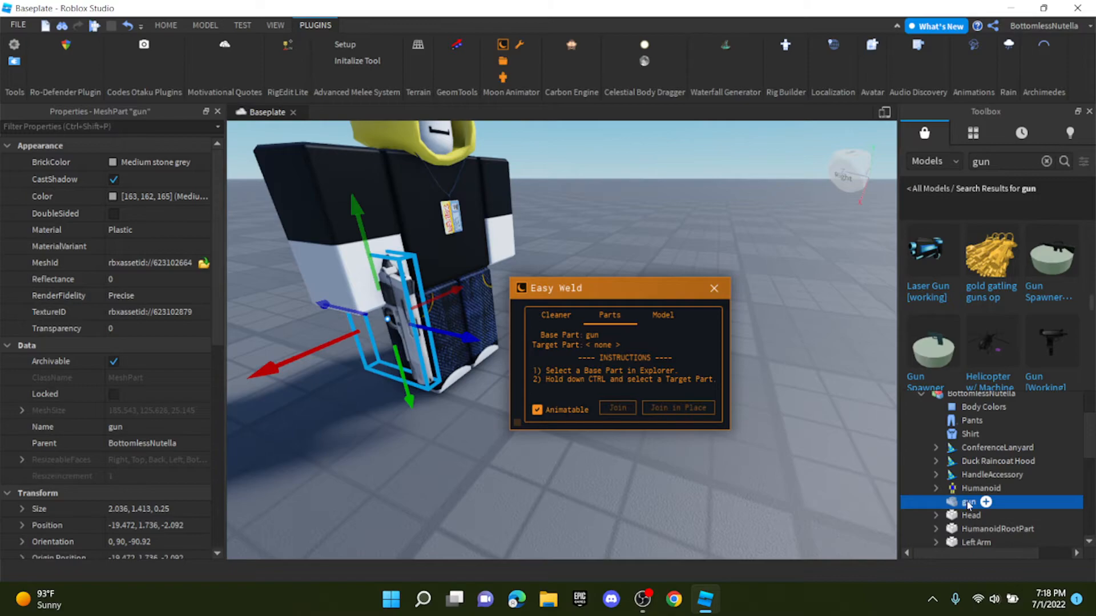
scroll("down", 3)
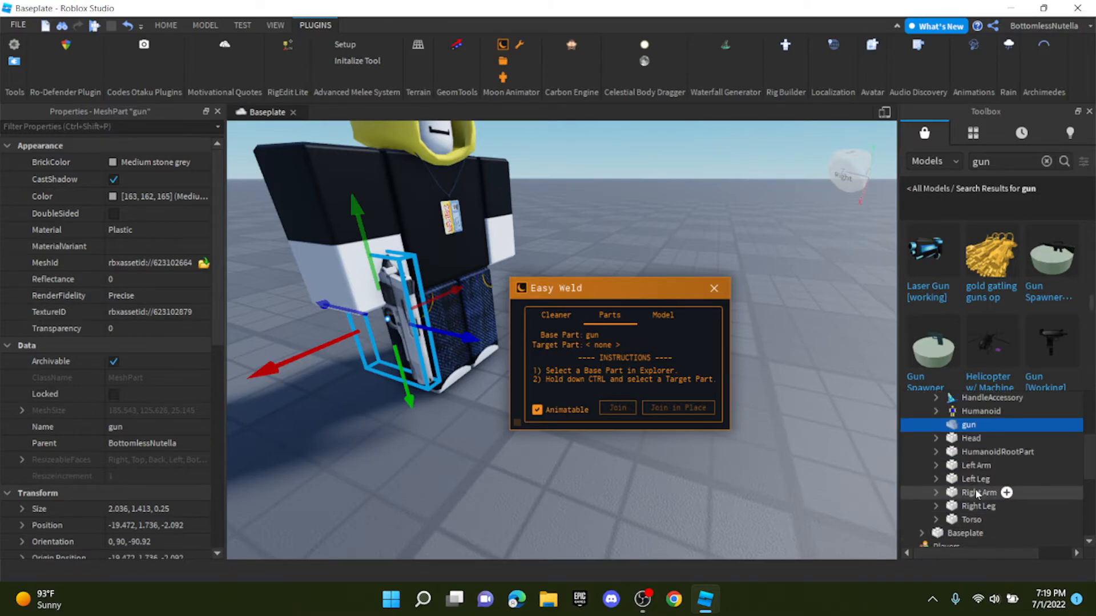
left_click(979, 493)
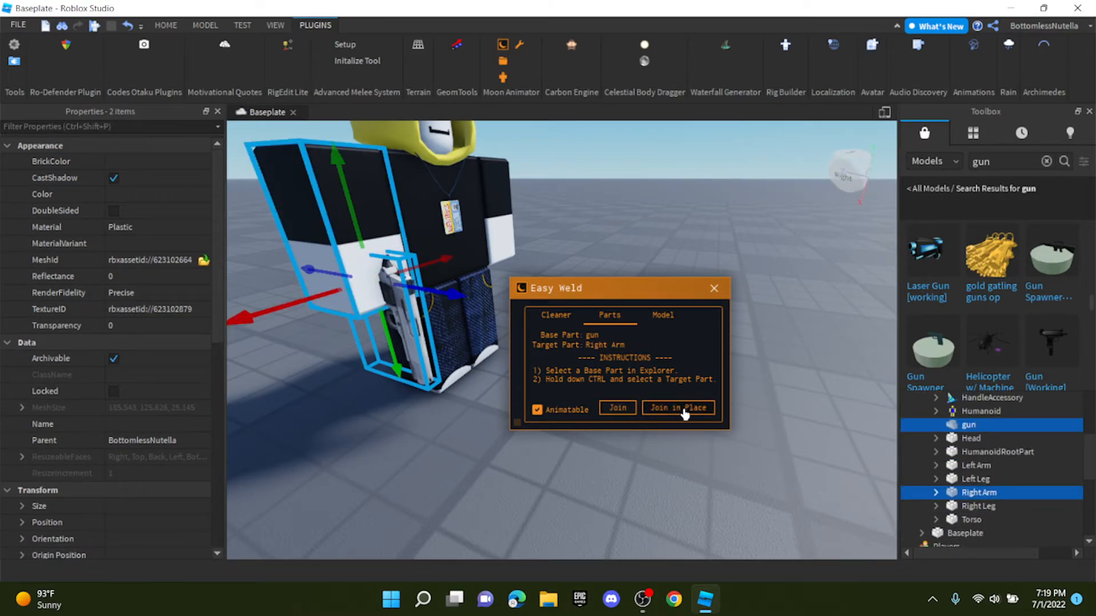
left_click(678, 407)
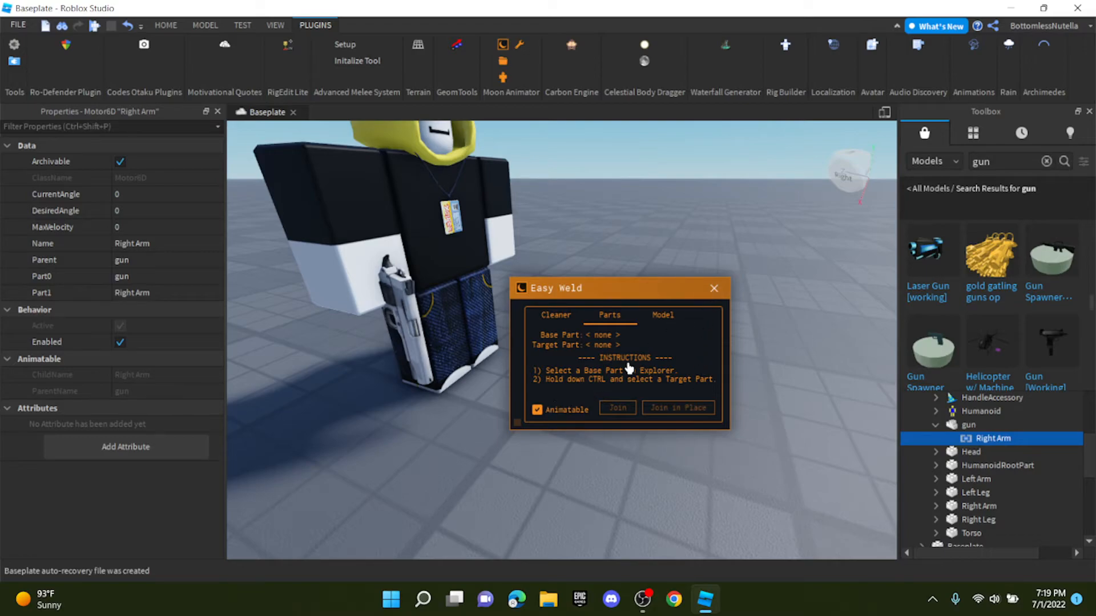
left_click(714, 288)
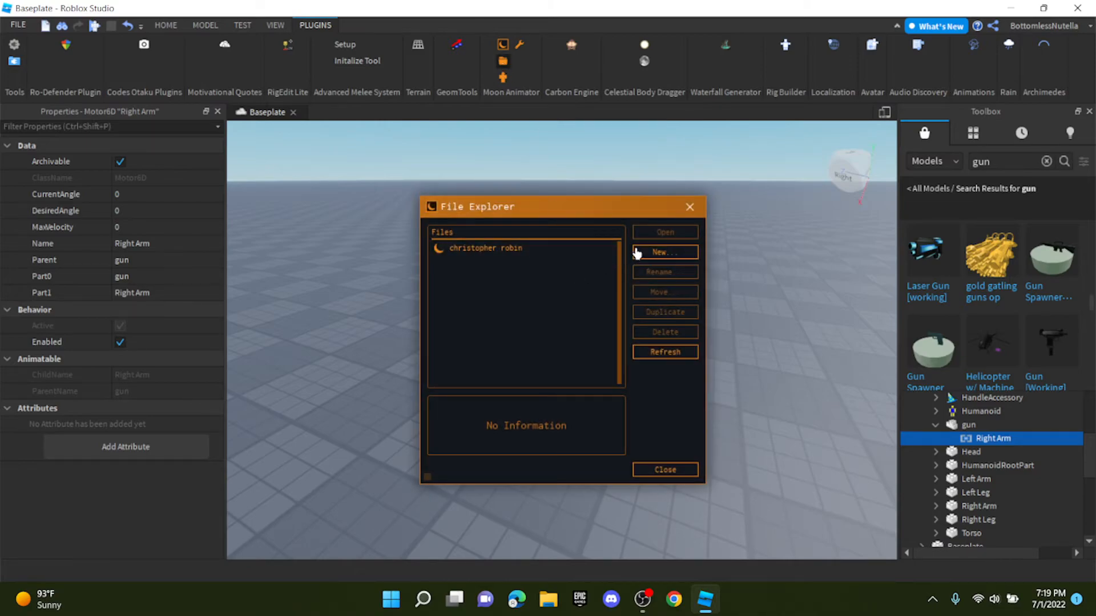
- Open the saved 'christopher robin' animation and drag the editor window aside
left_click(486, 248)
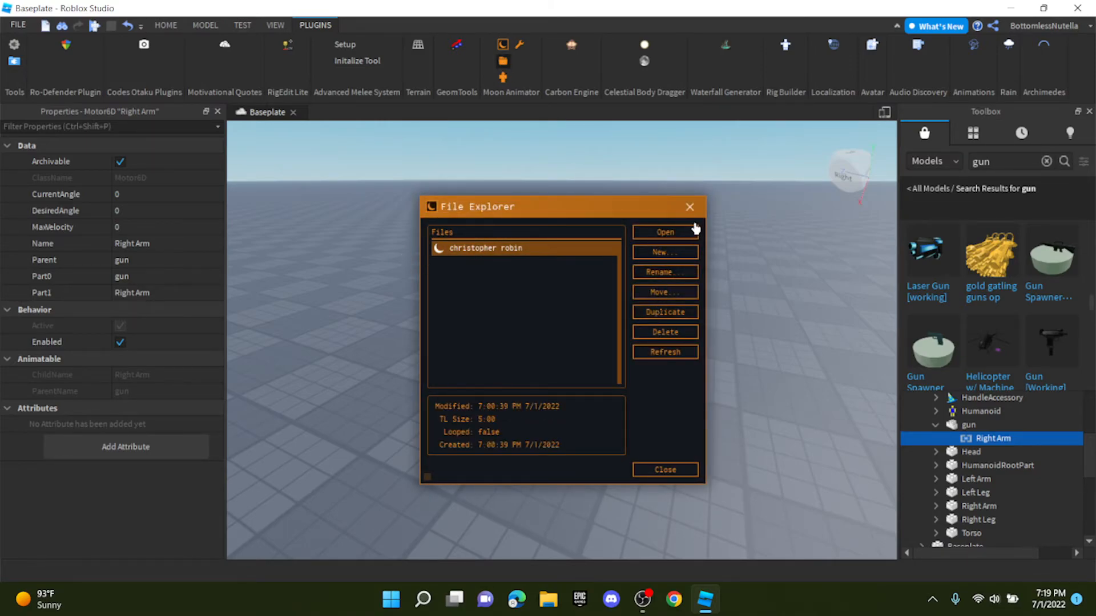
left_click(664, 231)
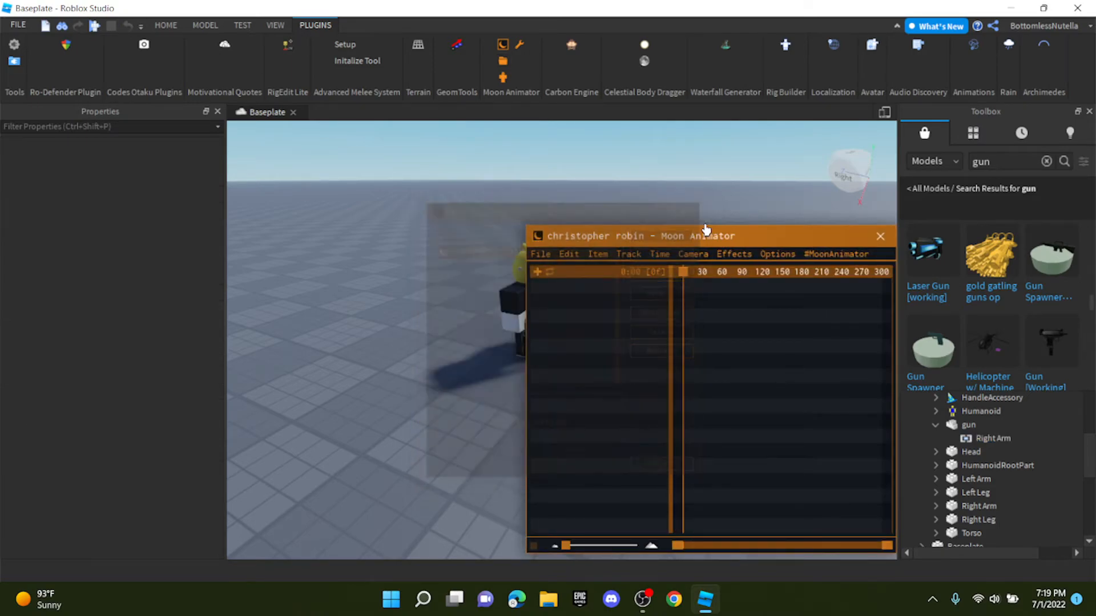
left_click_drag(705, 234, 706, 280)
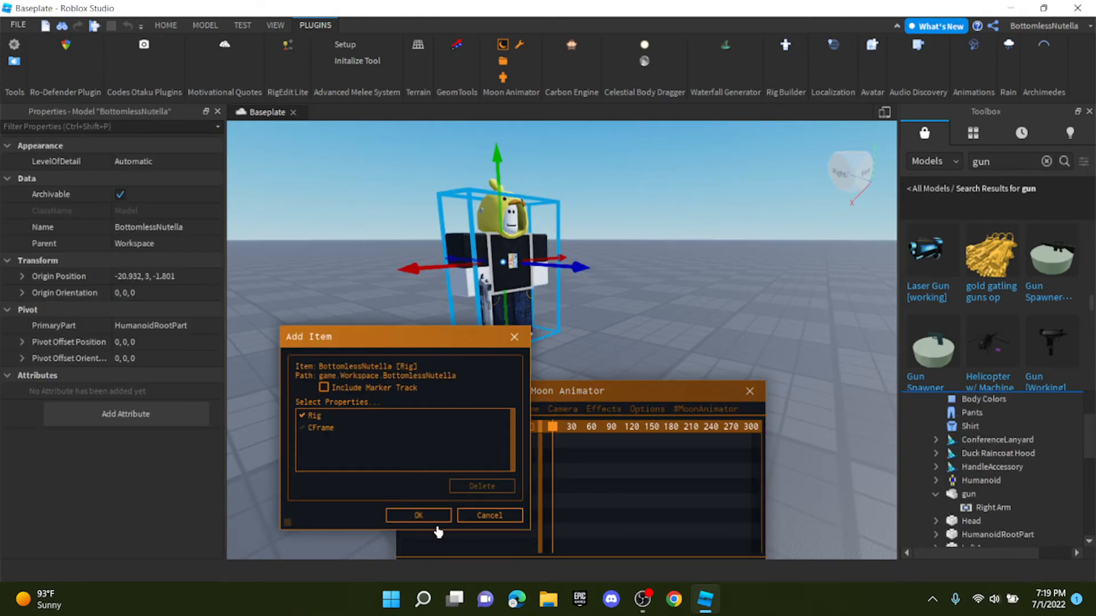
- Confirm Add Item to load the avatar rig as a Moon Animator track
left_click(418, 516)
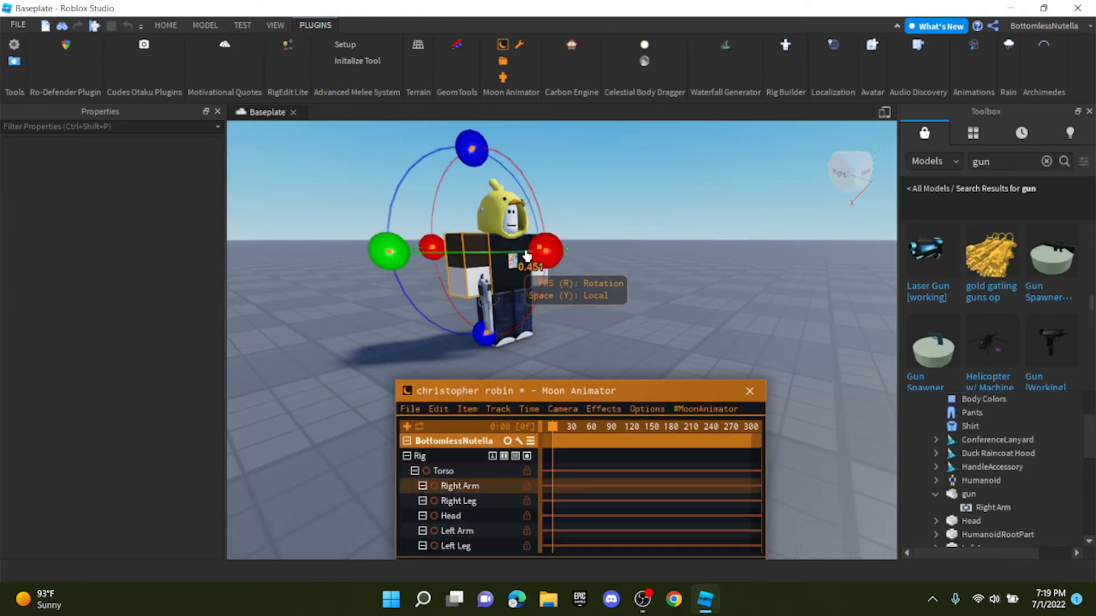